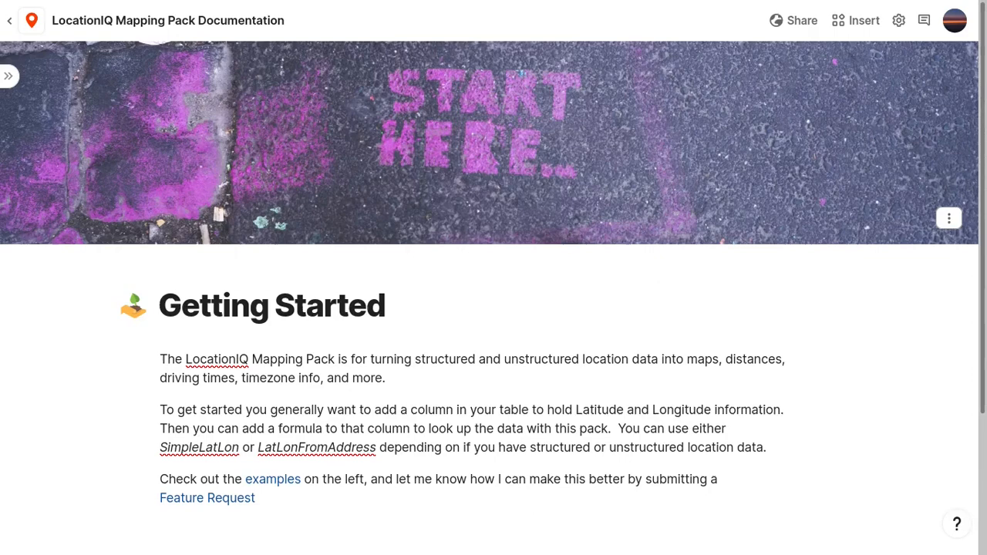
Step: Expand the sidebar to show the doc's page list with the Examples pages
click(9, 76)
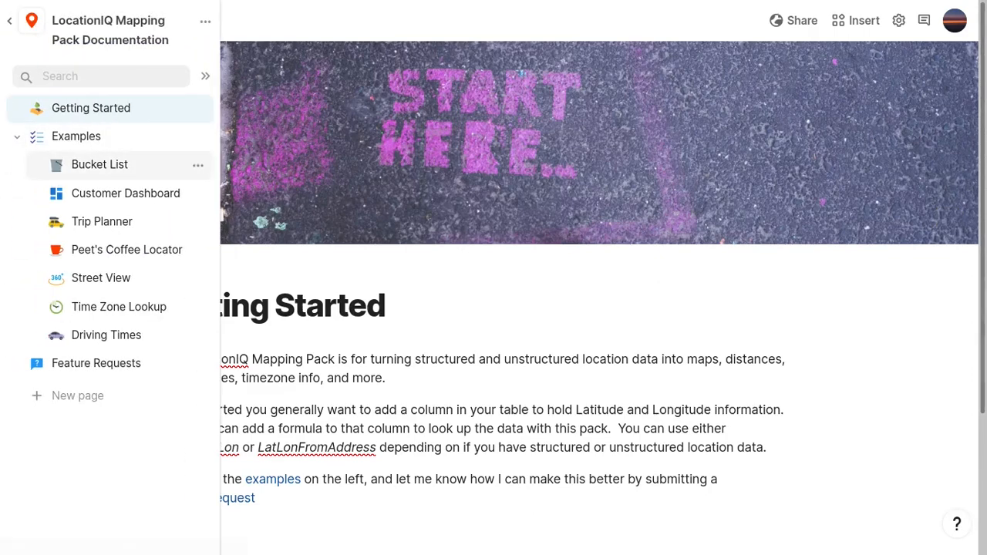
Step: Open the Bucket List page and edit its MapImage formula from the Lat/Lon column options
click(99, 164)
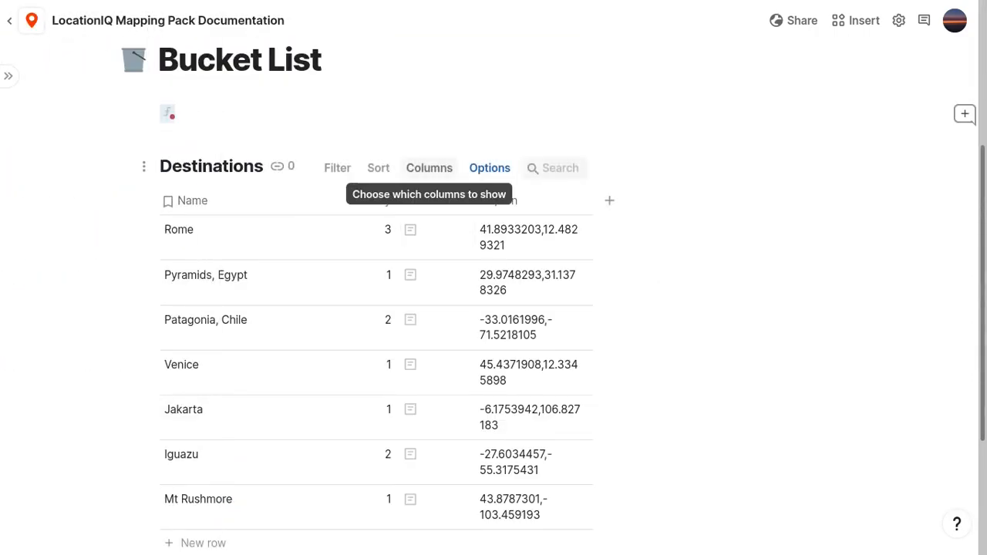
click(335, 237)
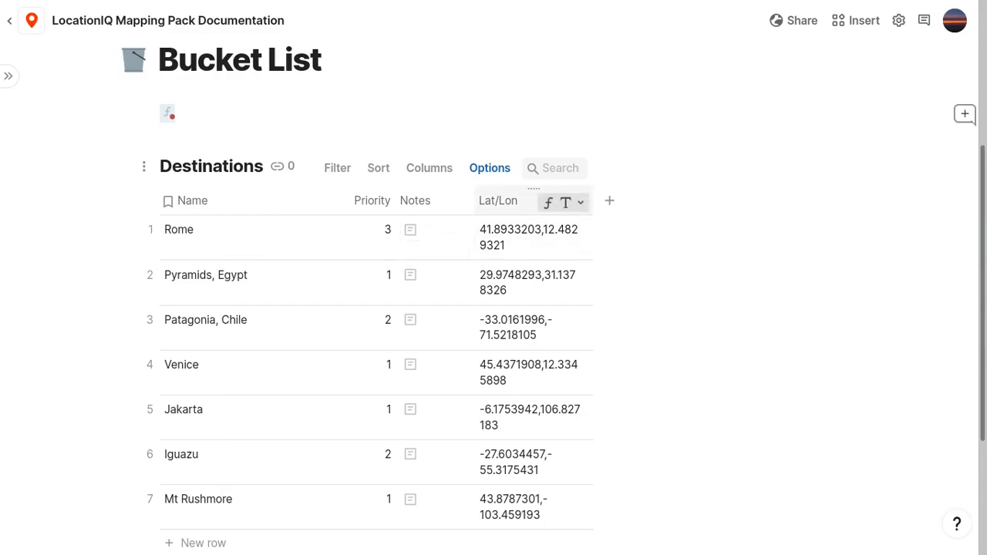
click(580, 202)
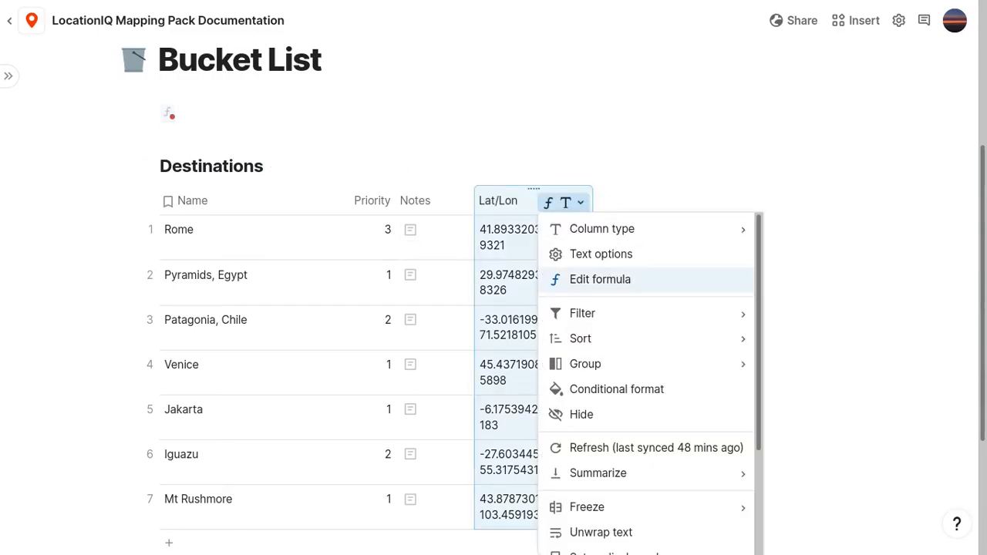
click(600, 279)
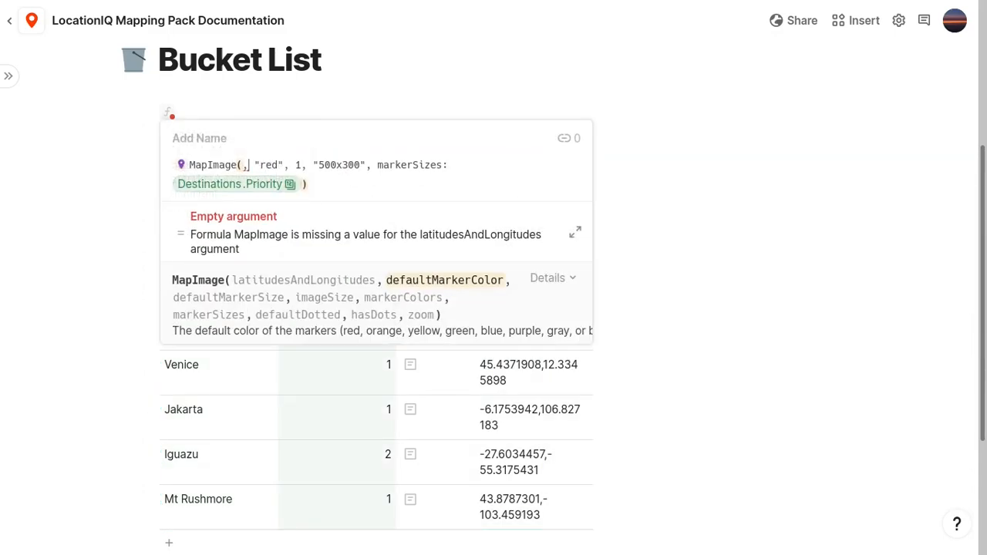
Step: Fill the MapImage location argument with the Destinations table's Lat/Lon column
text(Destinations)
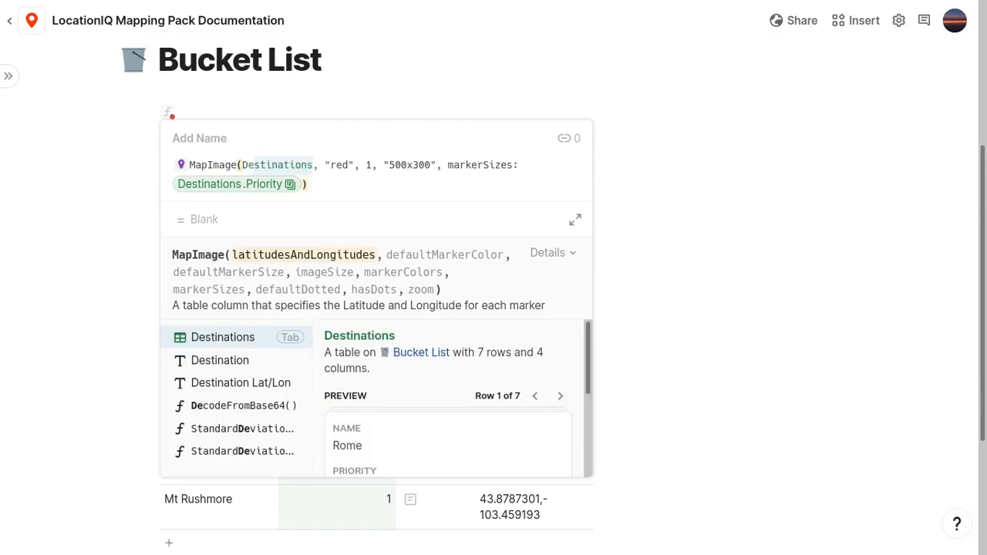
click(222, 337)
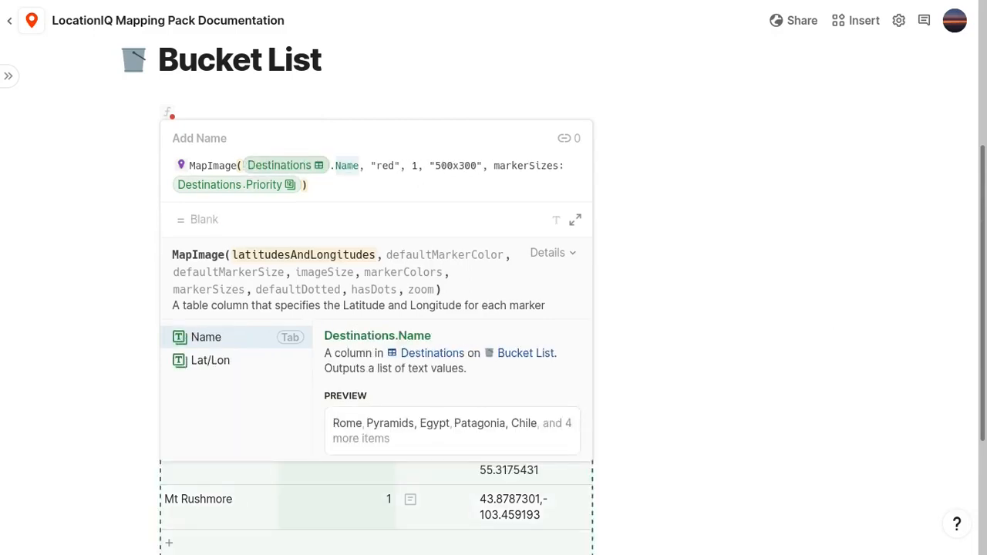
click(210, 360)
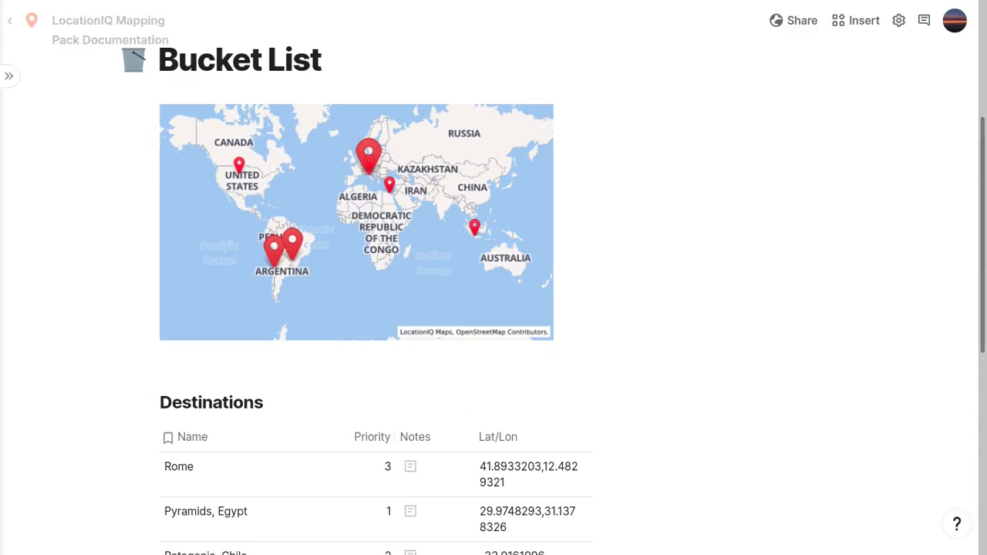
Step: Open Customer Dashboard, hide the page list, and inspect the Customers table's Map Marker column
click(125, 193)
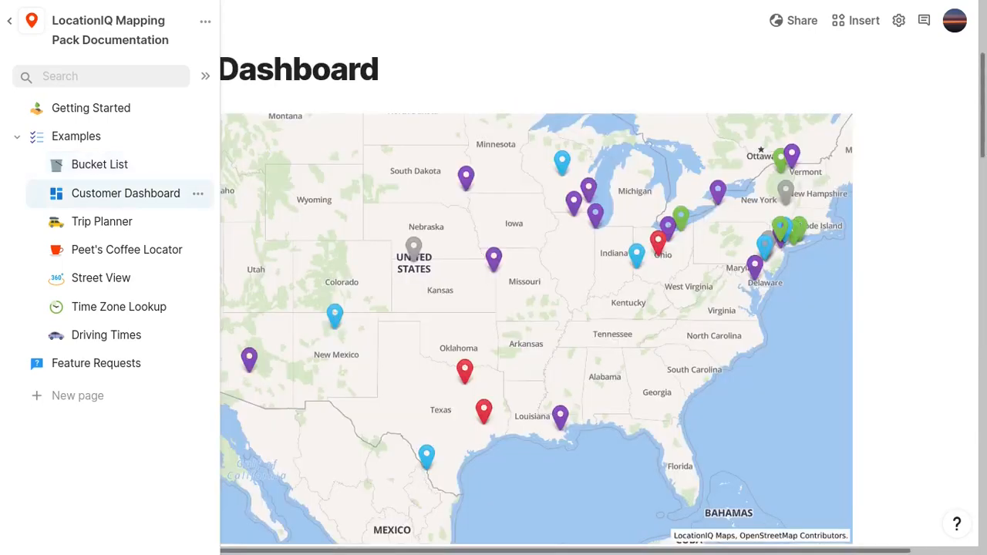
click(205, 75)
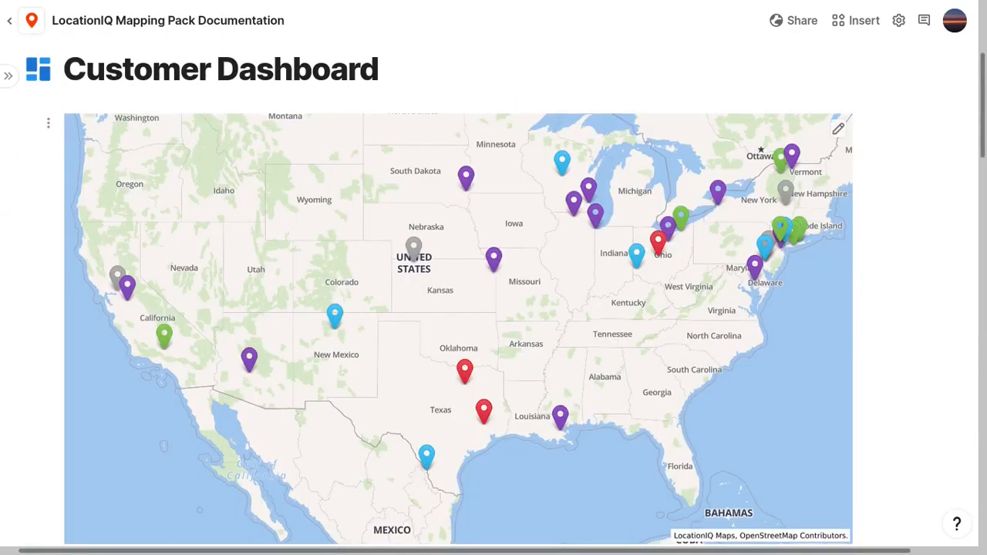
scroll(down, 3)
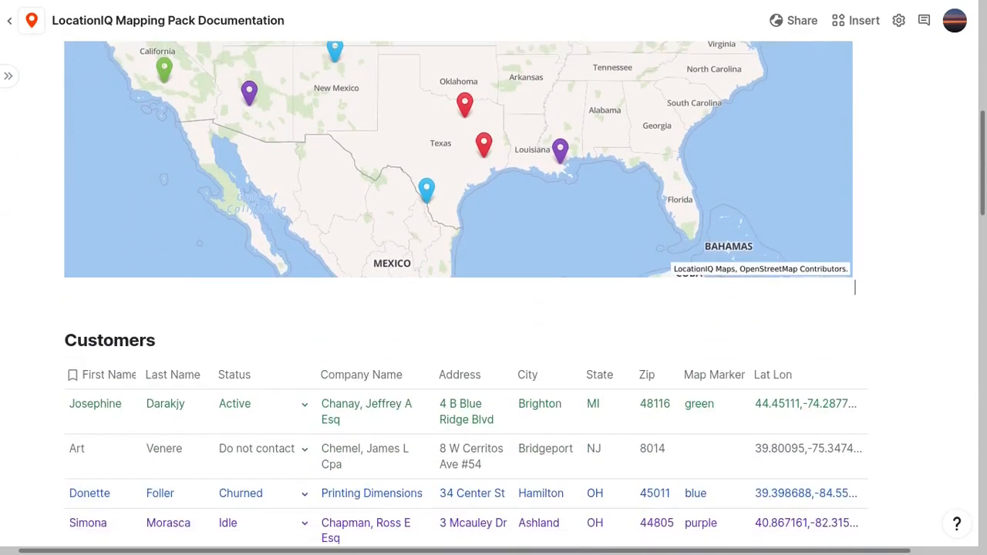
scroll(down, 3)
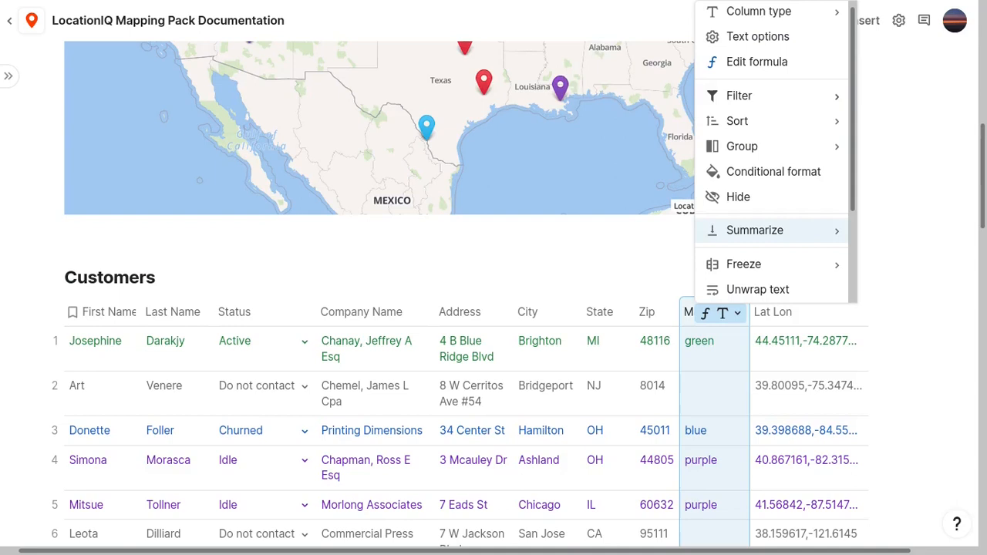
click(757, 62)
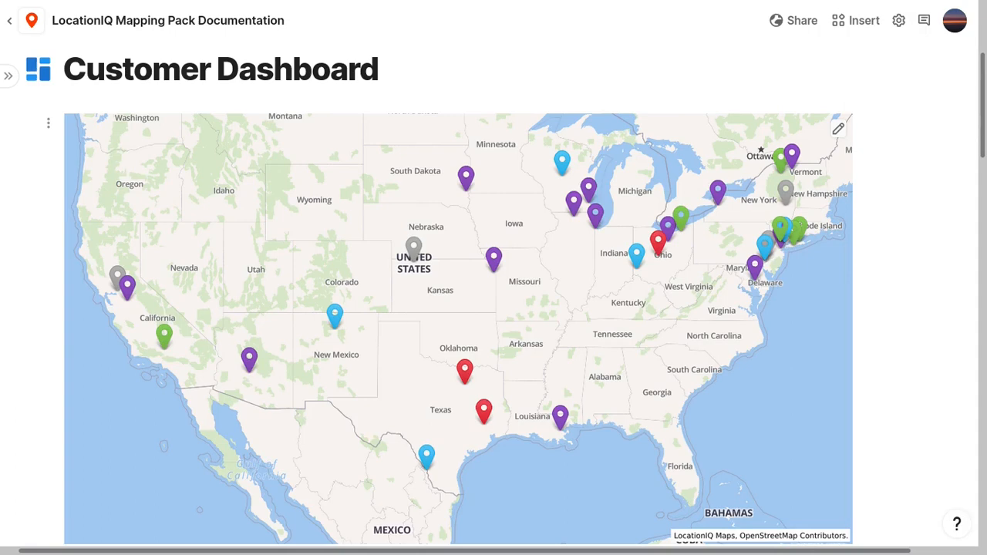
Step: Open Trip Planner, set City to 'Four Seasons Hotel, Chicago, IL' and Distance to Far
click(9, 75)
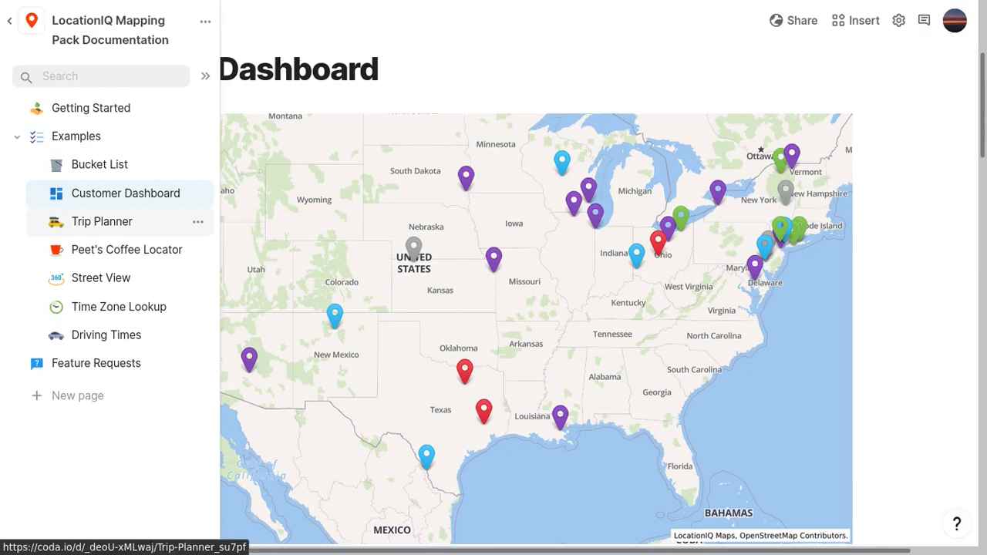
click(102, 222)
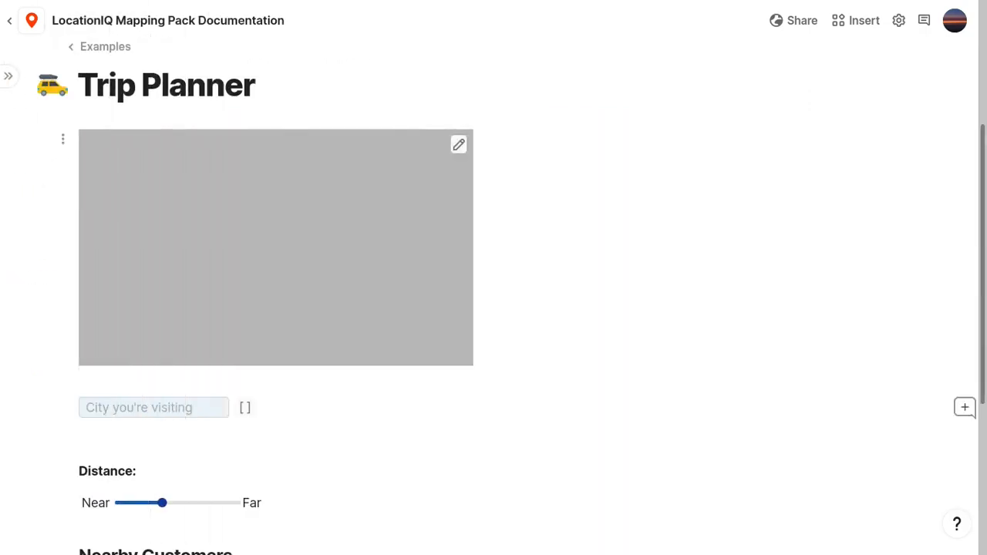
click(154, 407)
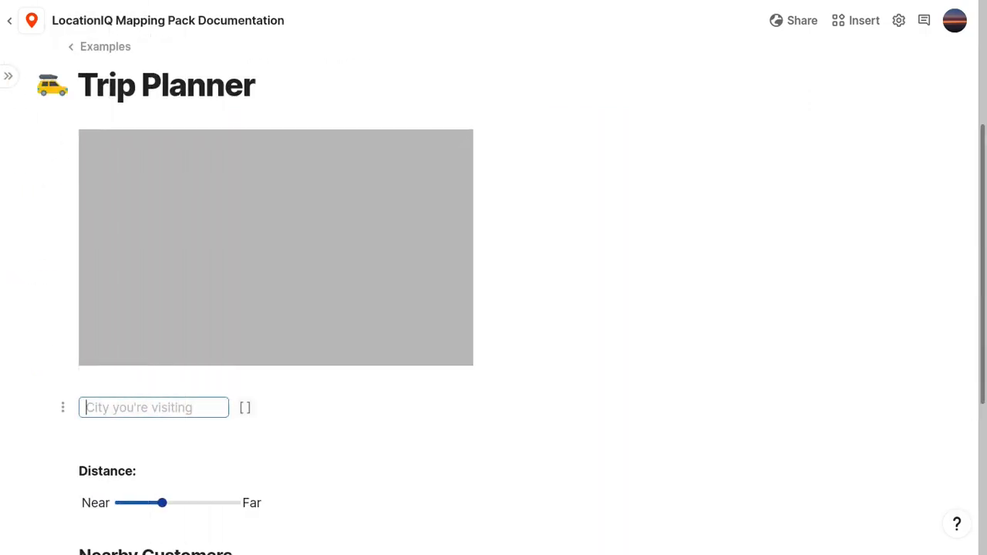
text(Four Seasons Hotel, Chicago, IL)
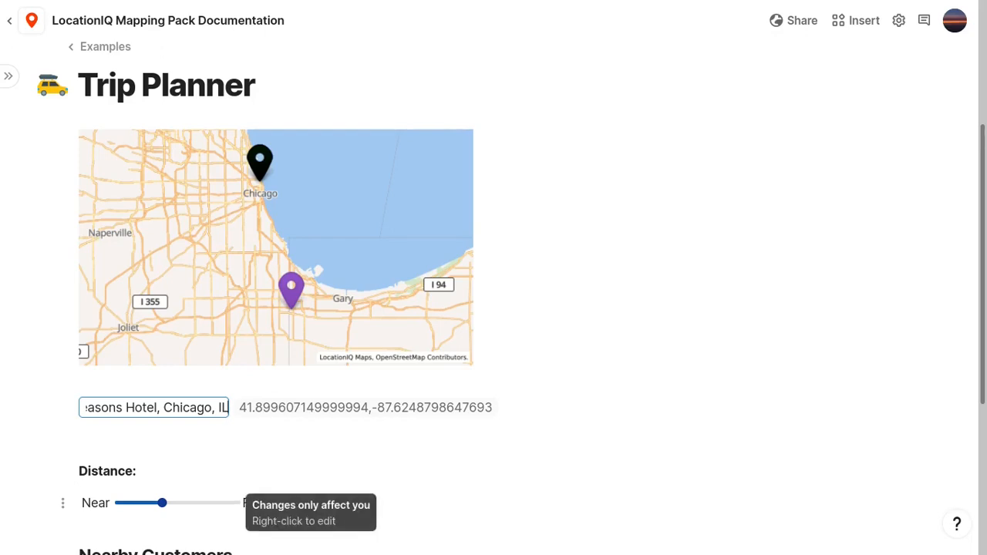
drag(162, 503, 235, 503)
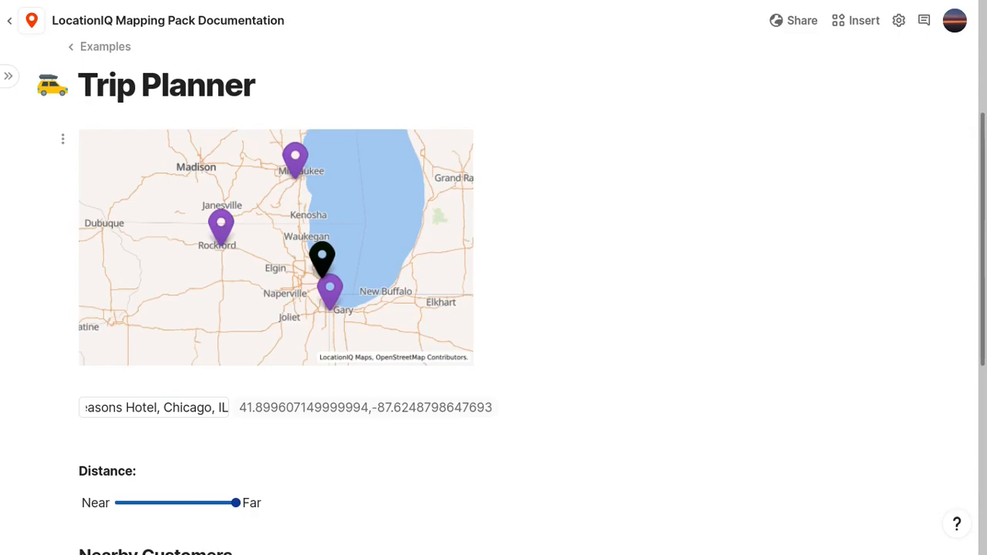
scroll(down, 3)
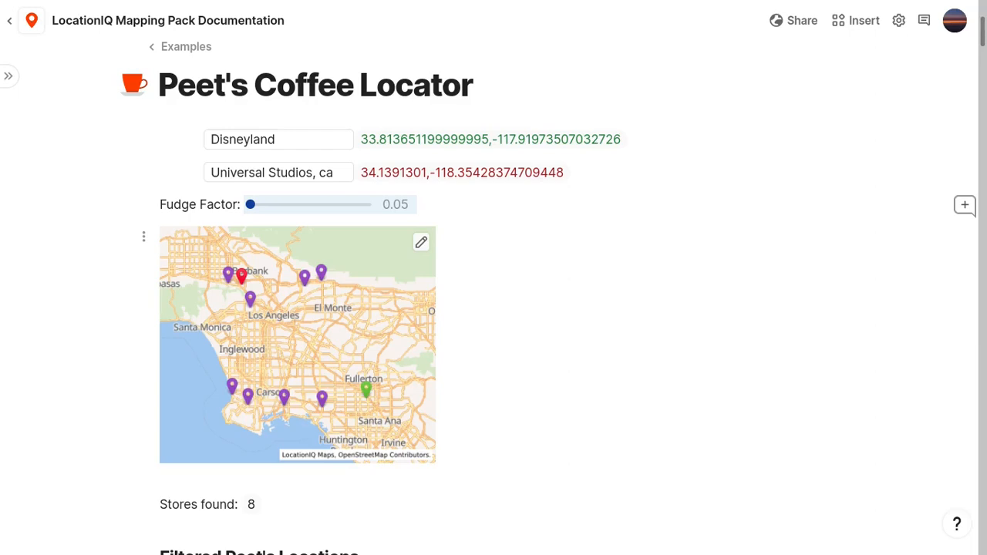
Step: Raise the Peet's Coffee Locator fudge factor slider to 0.65
drag(250, 204, 323, 204)
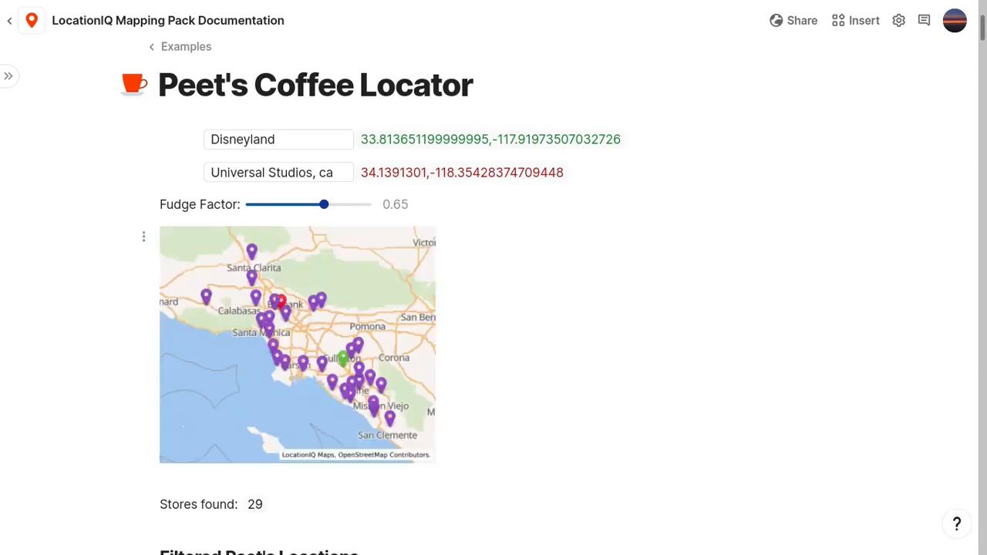
Step: Open Time Zone Lookup and enter 'Four Seasons Hotel, Chicago, IL' as the origin
click(102, 278)
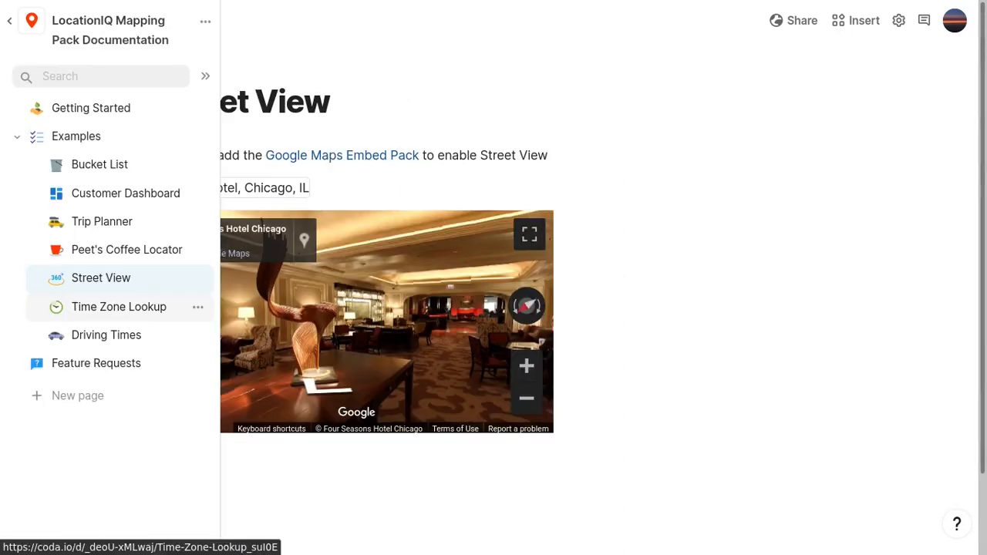
click(119, 307)
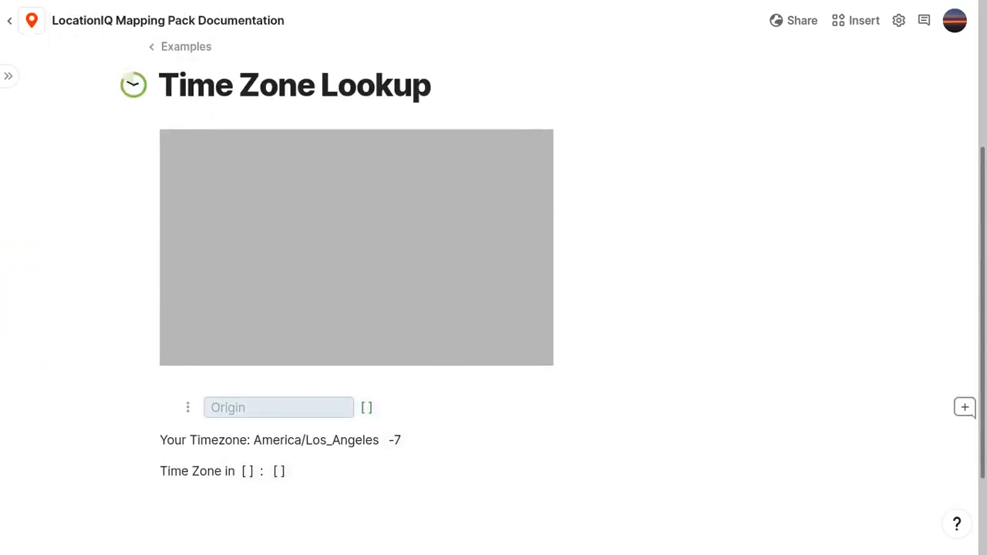
text(Four Seasons Hotel, Chicago, IL)
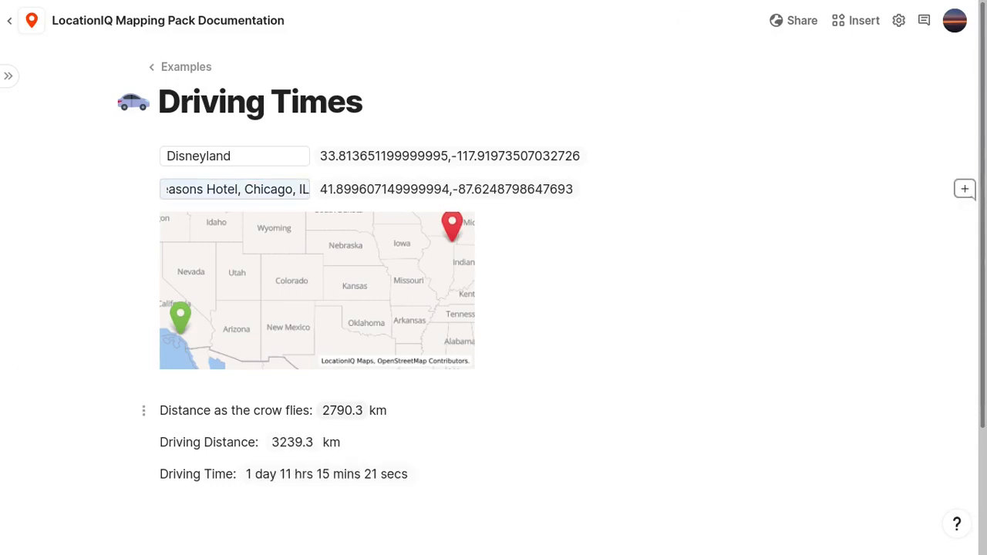
Step: Inspect the crow-flies distance and reveal the 3239.3 km Driving Distance formula
click(342, 410)
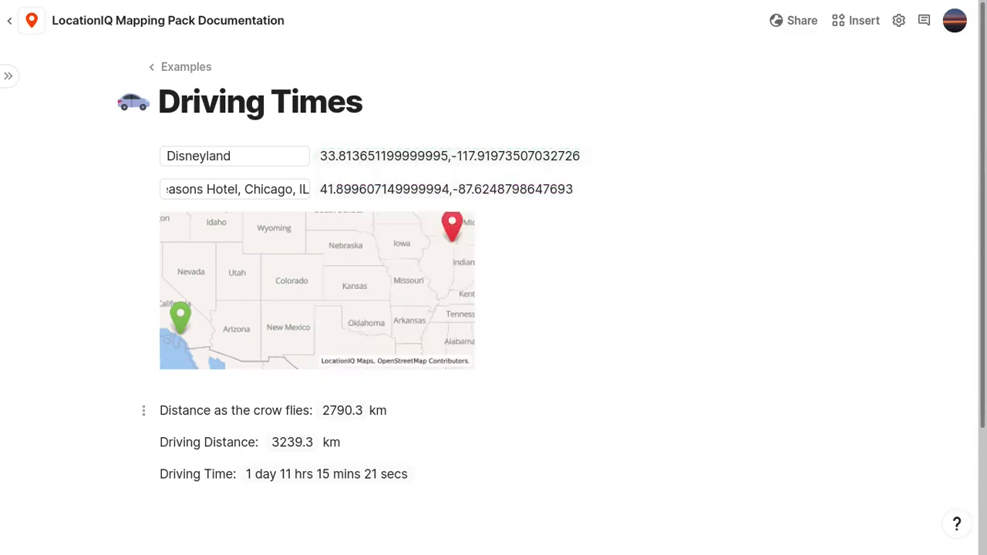
double_click(342, 410)
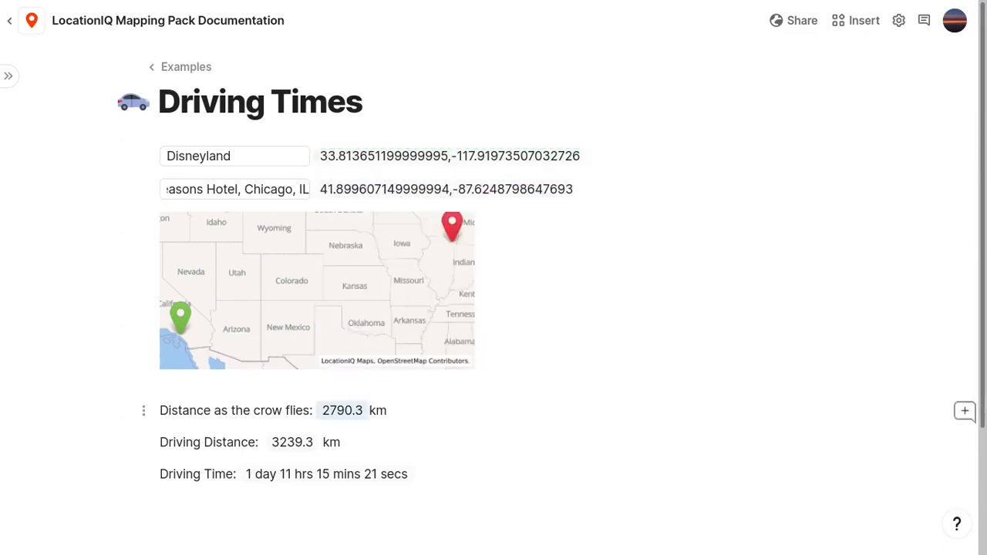
click(292, 442)
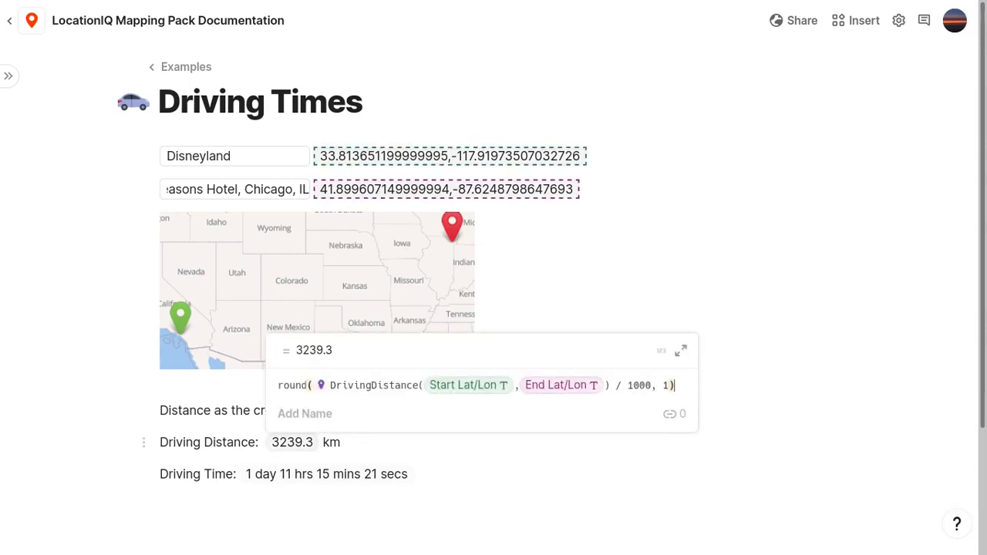